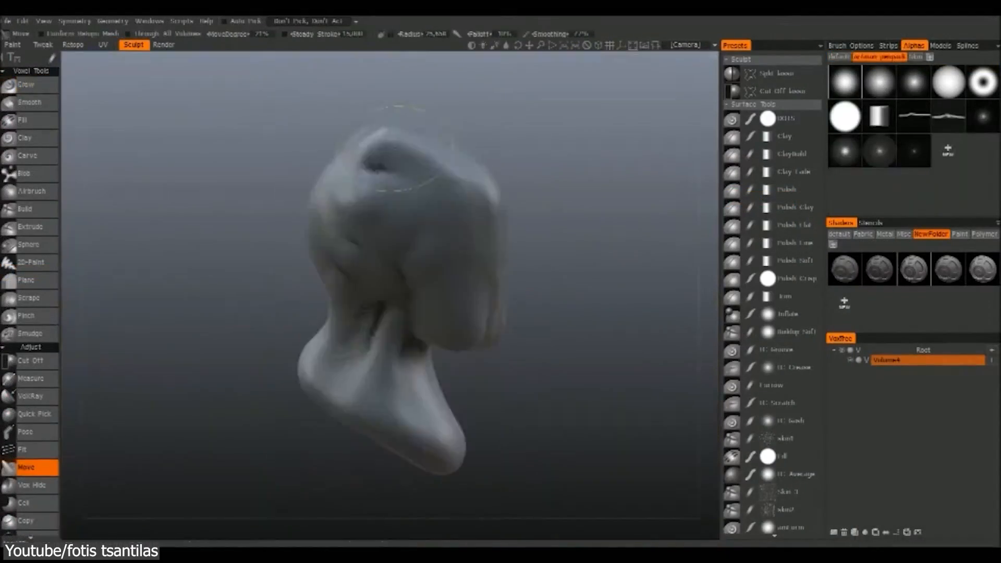
Step: Sculpt wrinkled clay-like skin detail onto the rhino head with the Rygaard clay brushes
left_click(25, 85)
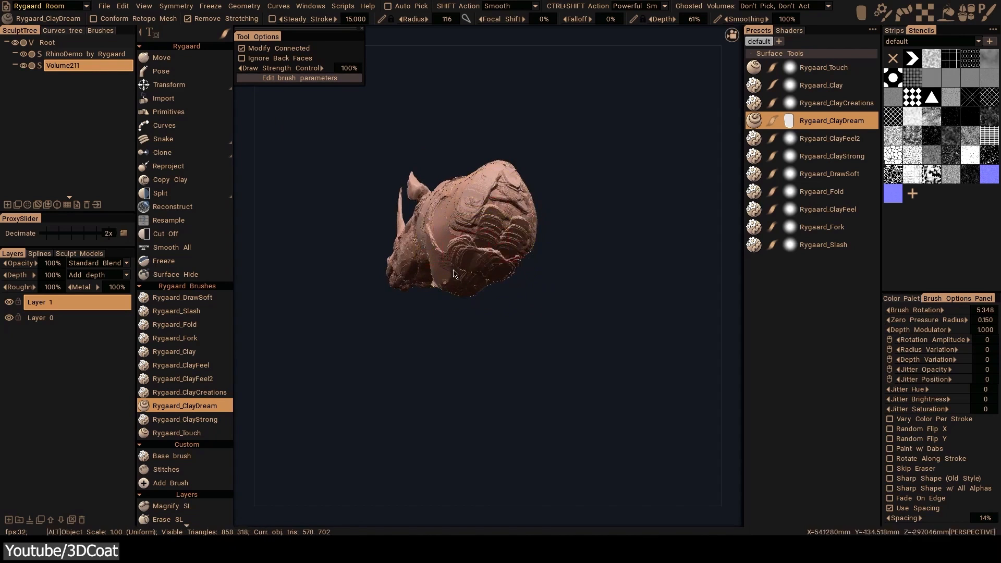
Step: Draw a Smart Retopo outline across the back of the bust's neck to generate quads
left_click_drag(453, 274, 484, 262)
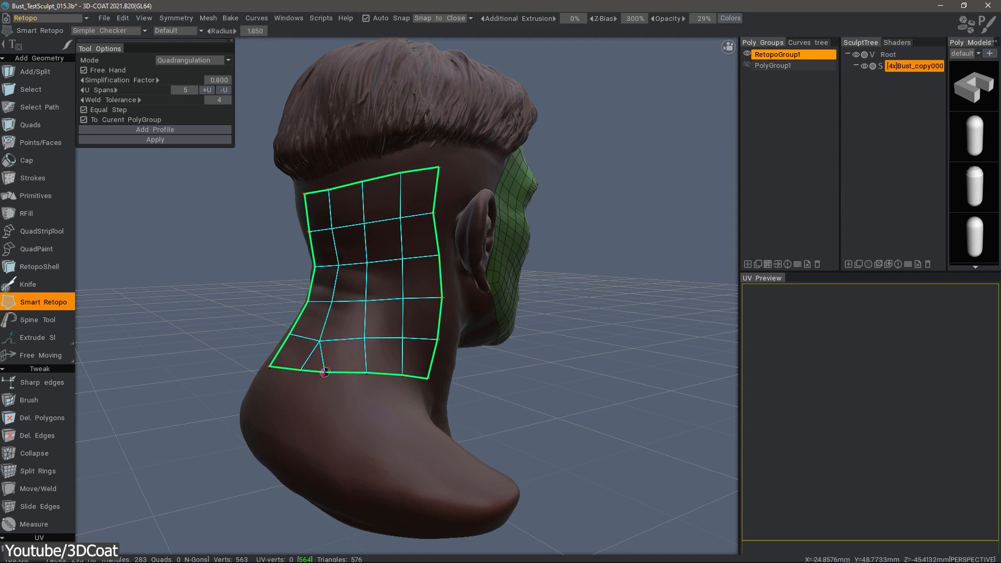
Step: Place quad strips around the eye and mouth and fill the side of the face with quads
left_click_drag(324, 373, 324, 343)
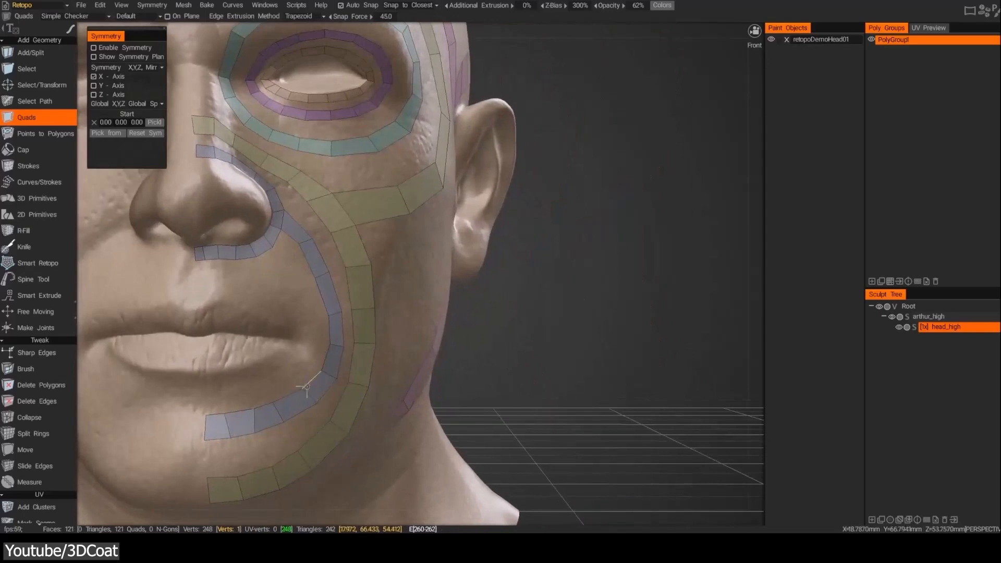
left_click(28, 165)
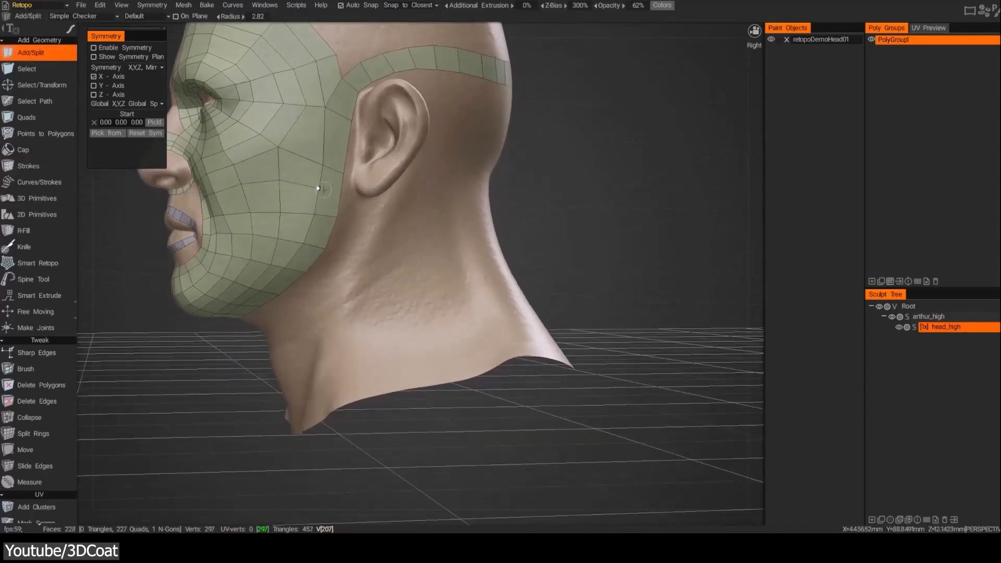
Step: Paint a wood Smart Material onto the ship's deck and side panels with the Pen tool
left_click(28, 166)
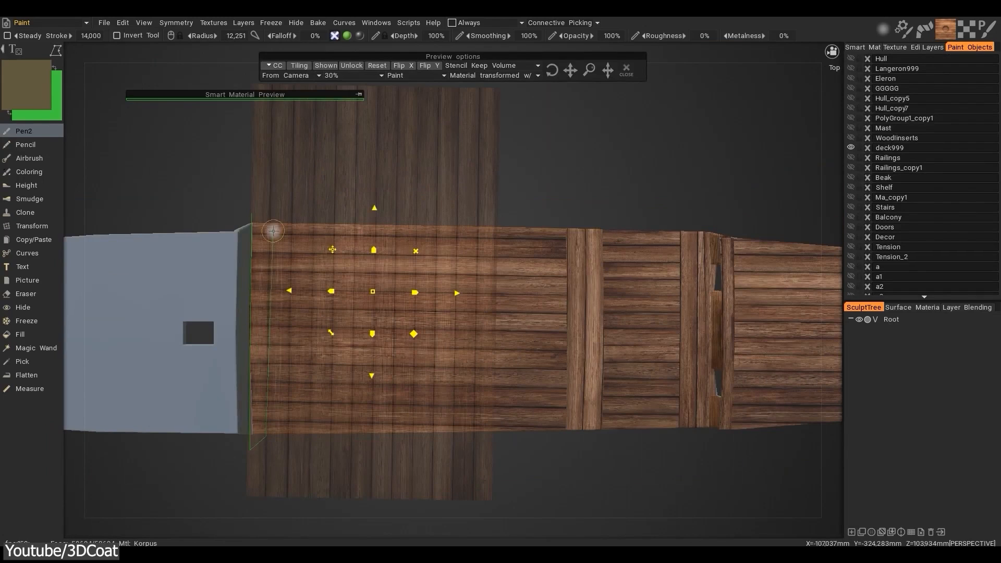
Step: Browse the MTL library of scanned wood, metal and wool smart materials
left_click(625, 70)
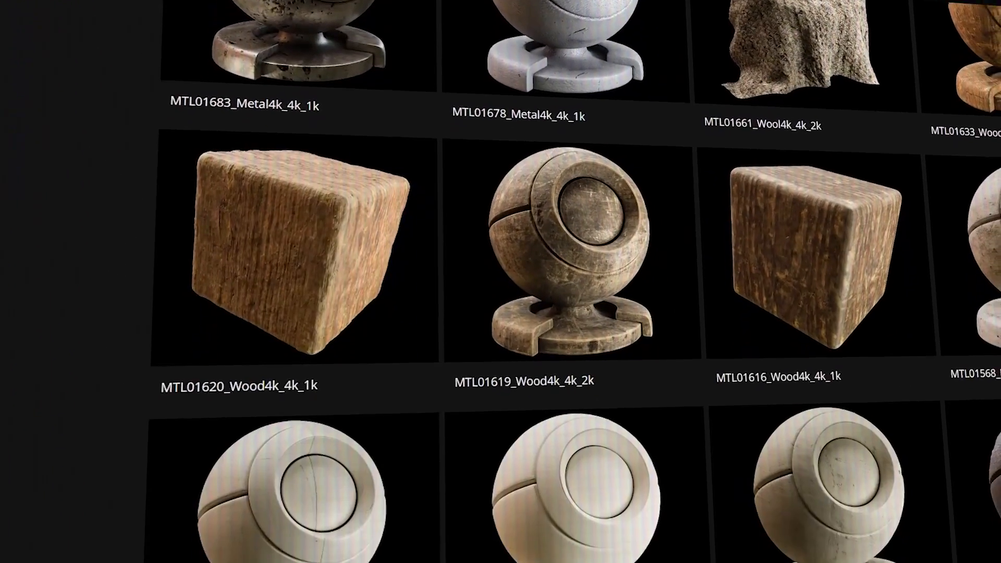
Step: Show the Multi-Resolution panel with Add Top Level / Add Bottom Level on the dense head
scroll("down", 3)
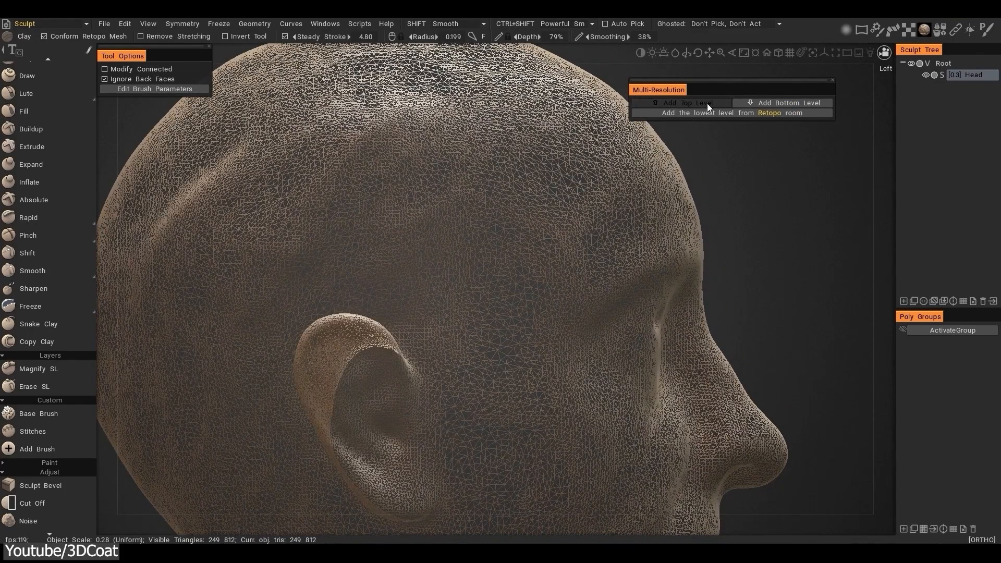
Step: Add higher and lower multi-resolution levels to the head and drop it to the lowest level
left_click(682, 103)
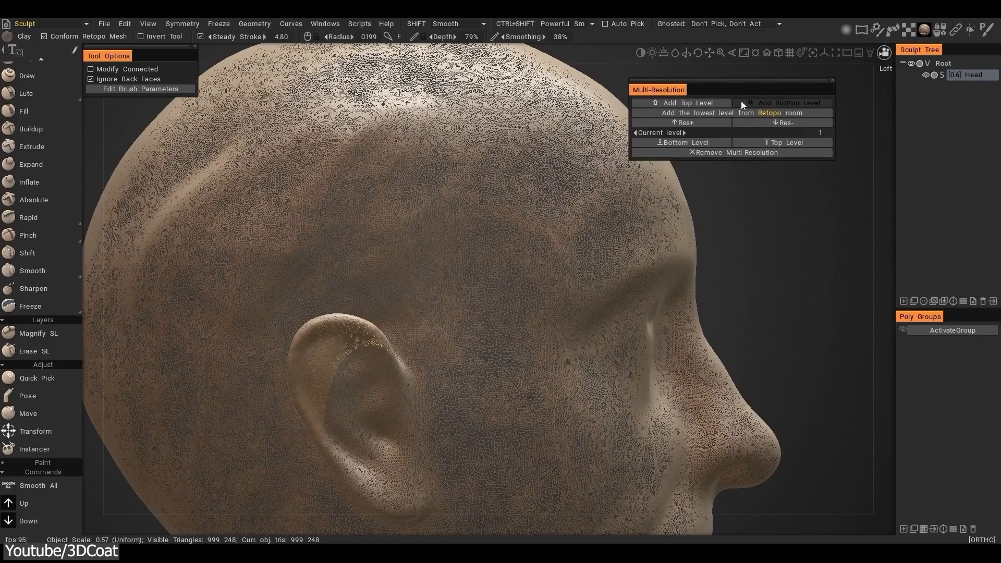
left_click(789, 122)
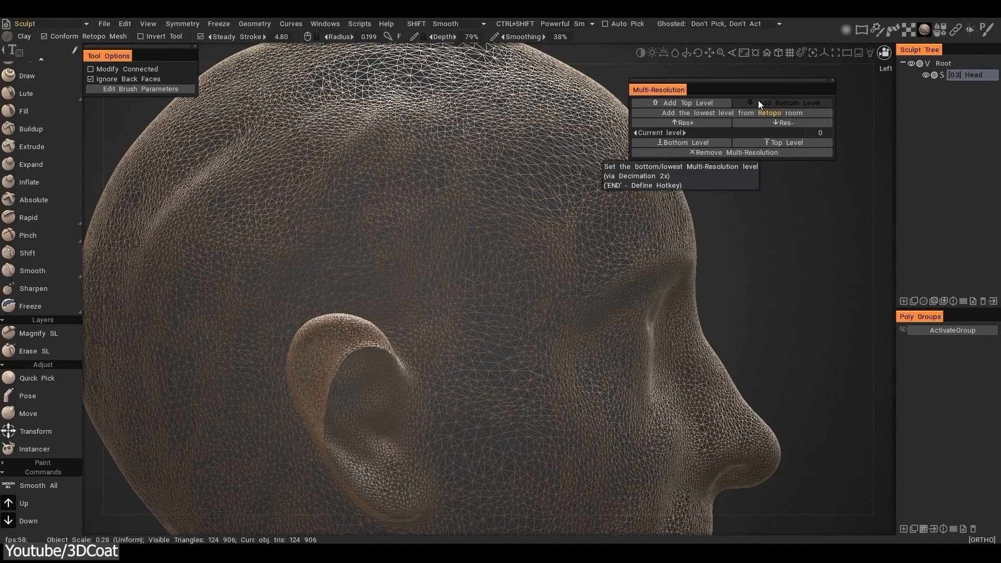
left_click(786, 103)
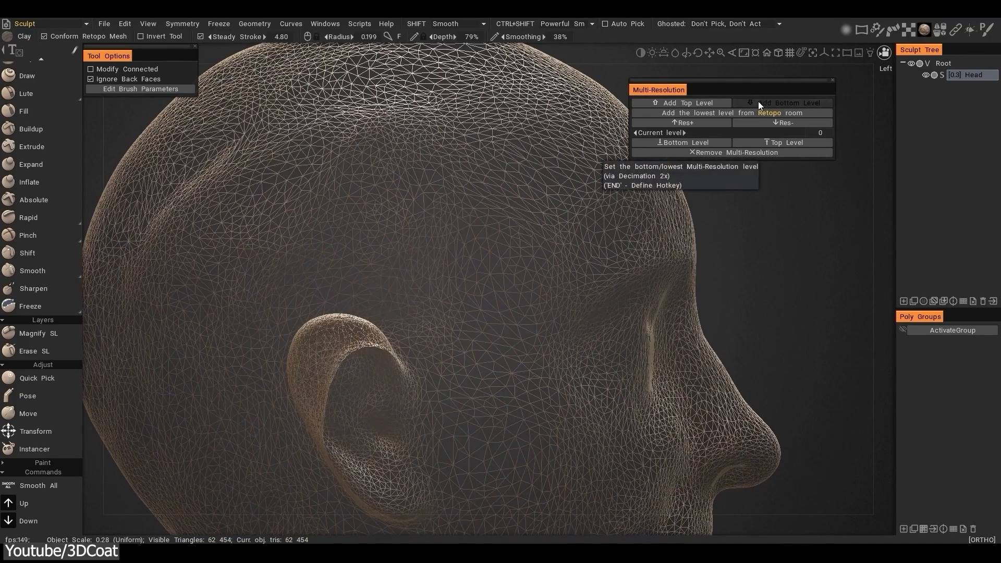
mouse_move(682, 103)
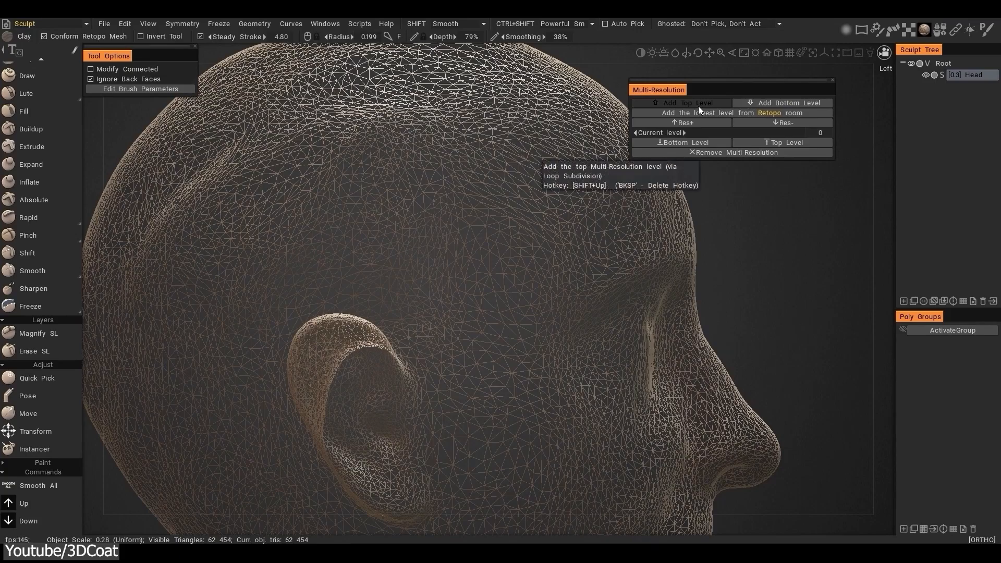
left_click(687, 103)
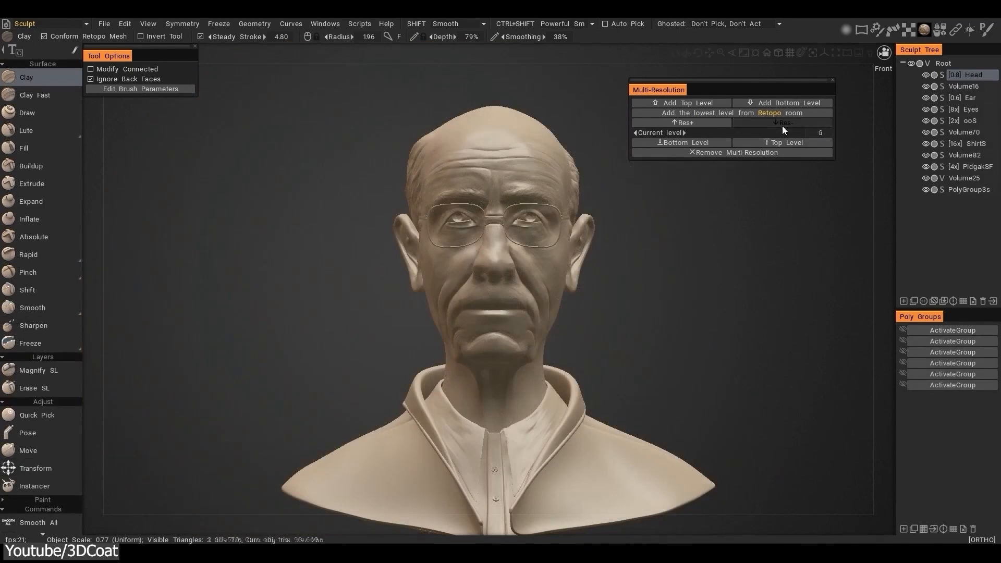
left_click(781, 122)
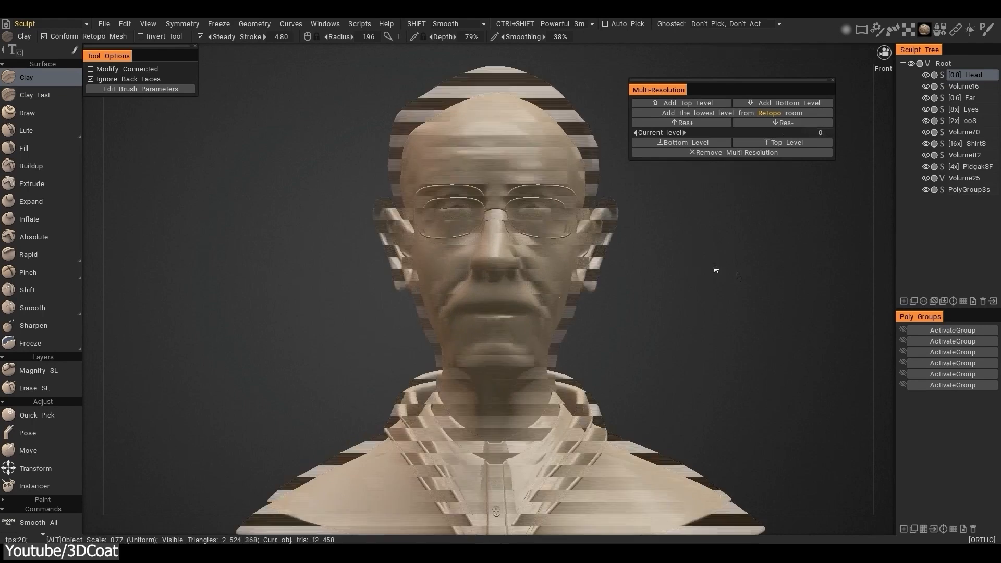
left_click(683, 122)
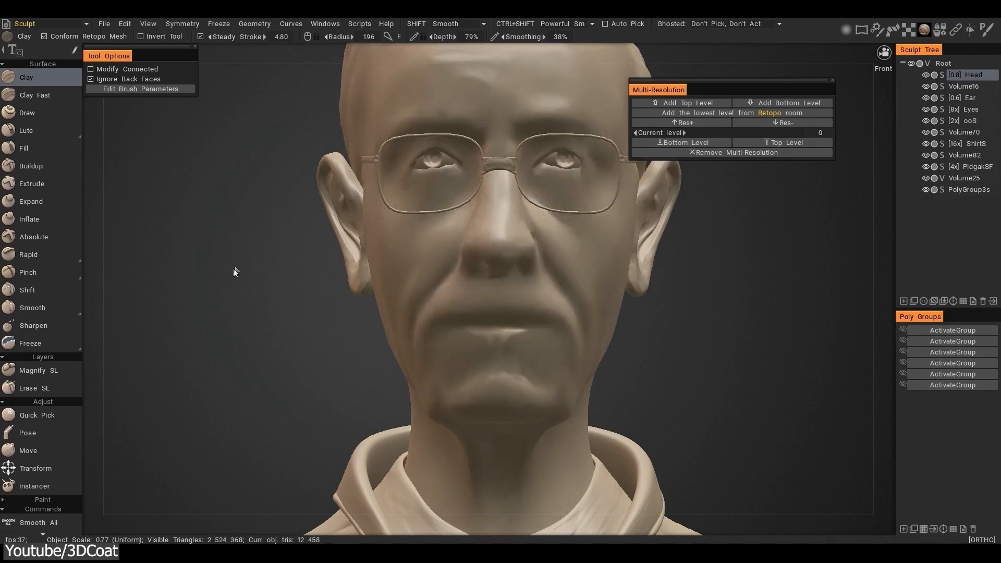
Step: Reshape the mouth and chin with the Move tool on the low-resolution level
left_click(27, 451)
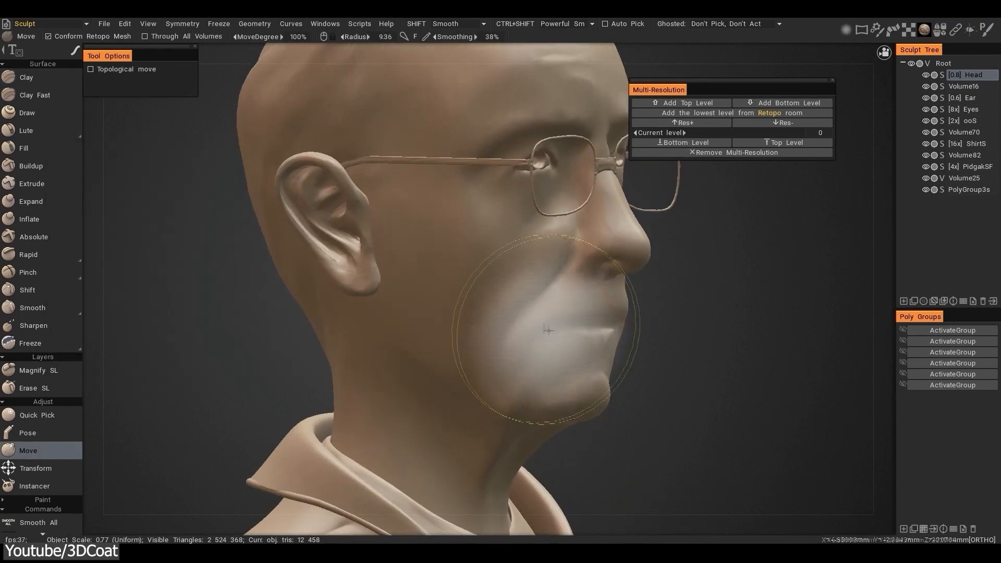
left_click_drag(545, 328, 483, 291)
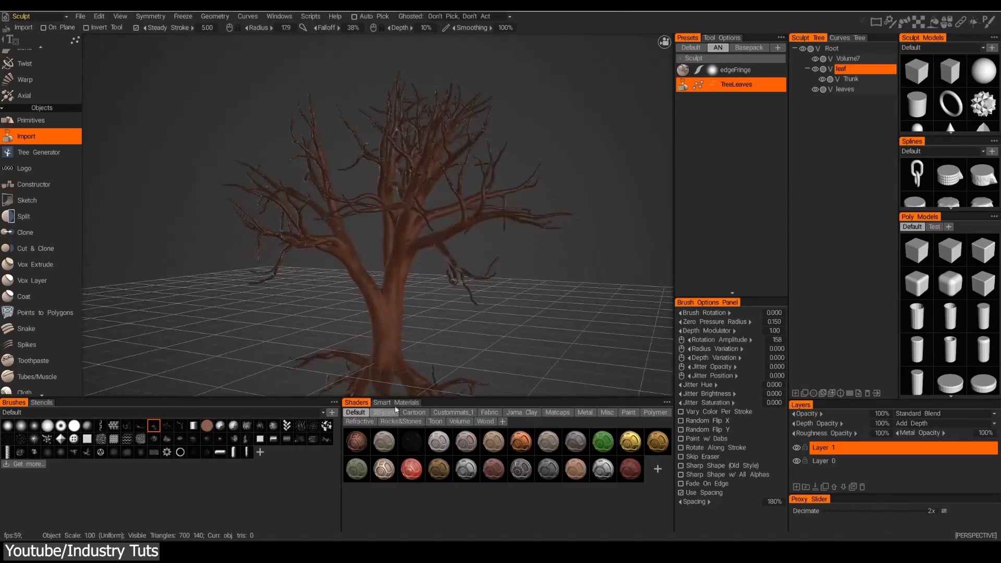
Step: Generate leaves on the bare tree with the TreeLeaves preset
left_click(522, 412)
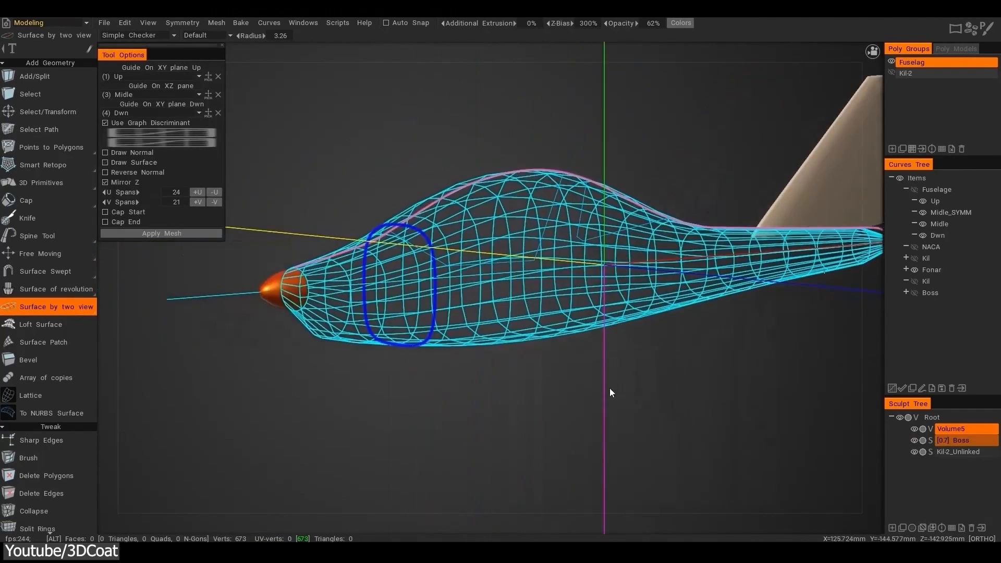
Step: Run AutoMap from the Commands panel to unwrap and pack the wooden wheel's UVs
left_click(216, 22)
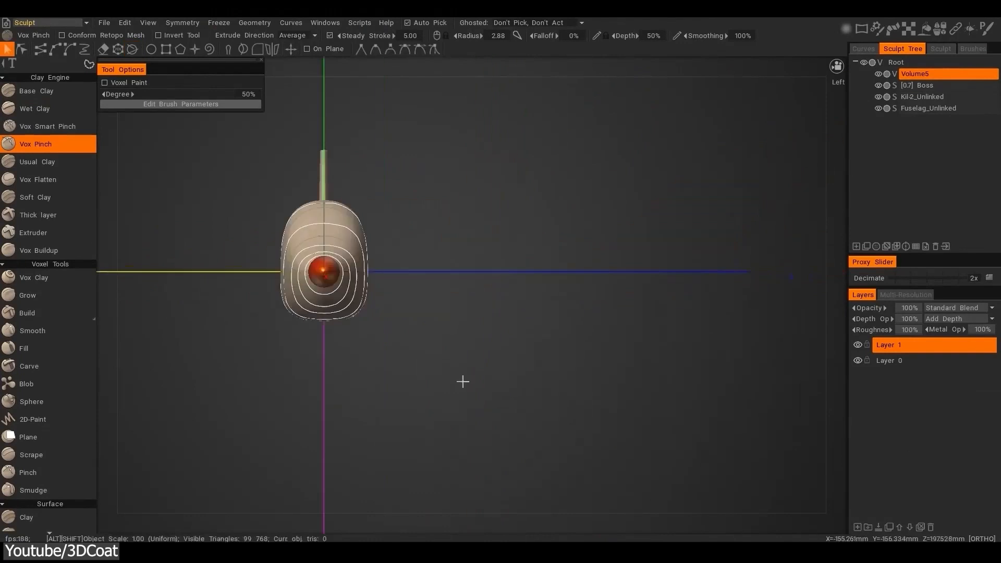
left_click(718, 202)
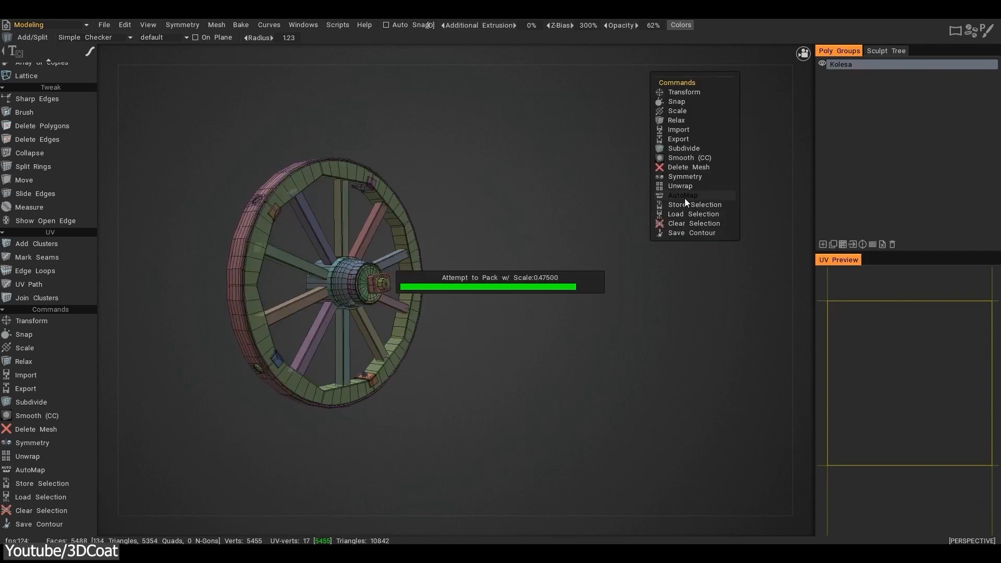
Step: Finish the wheel's packed UV islands and run AutoMap on the insect sculpture
left_click(679, 186)
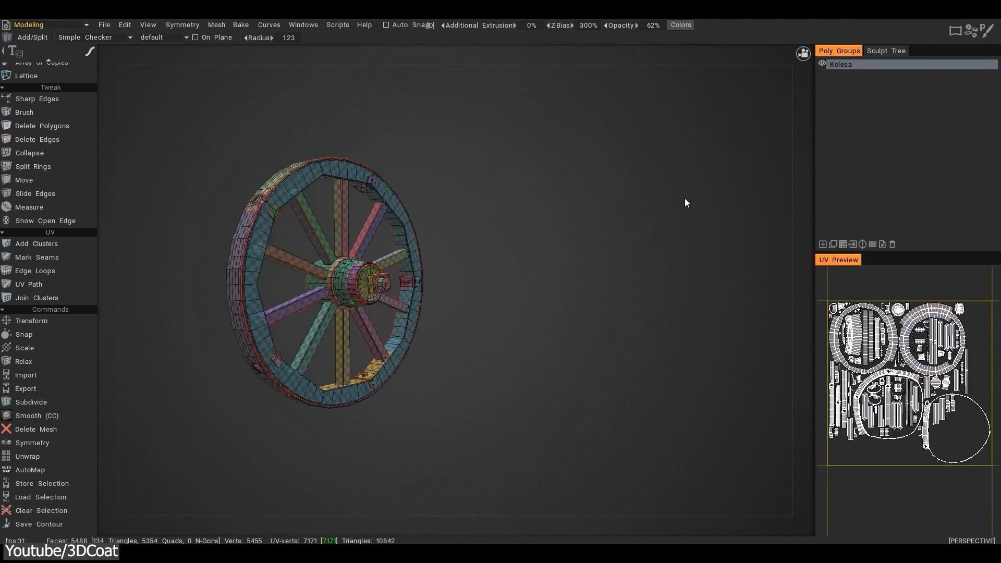
left_click(721, 206)
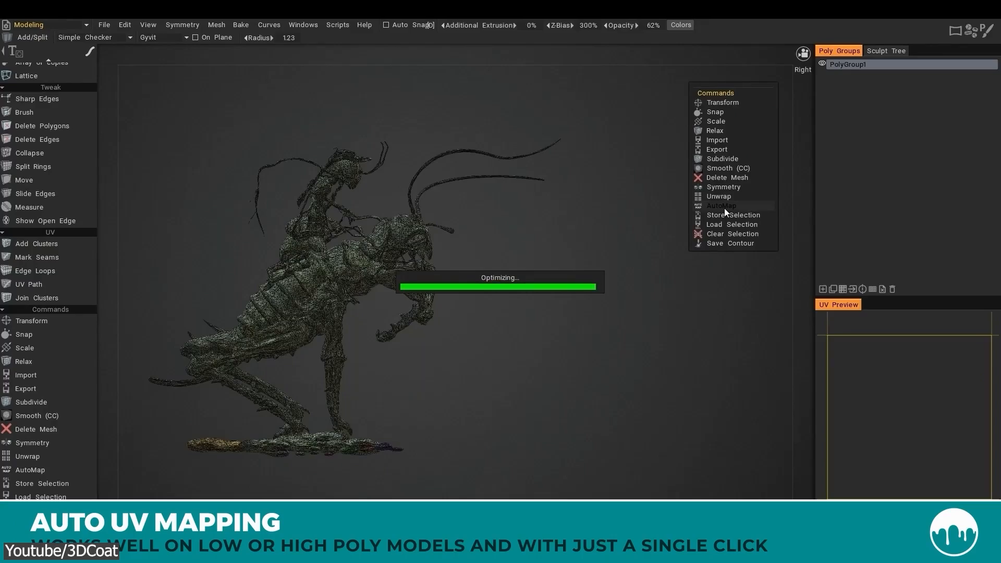
left_click(719, 205)
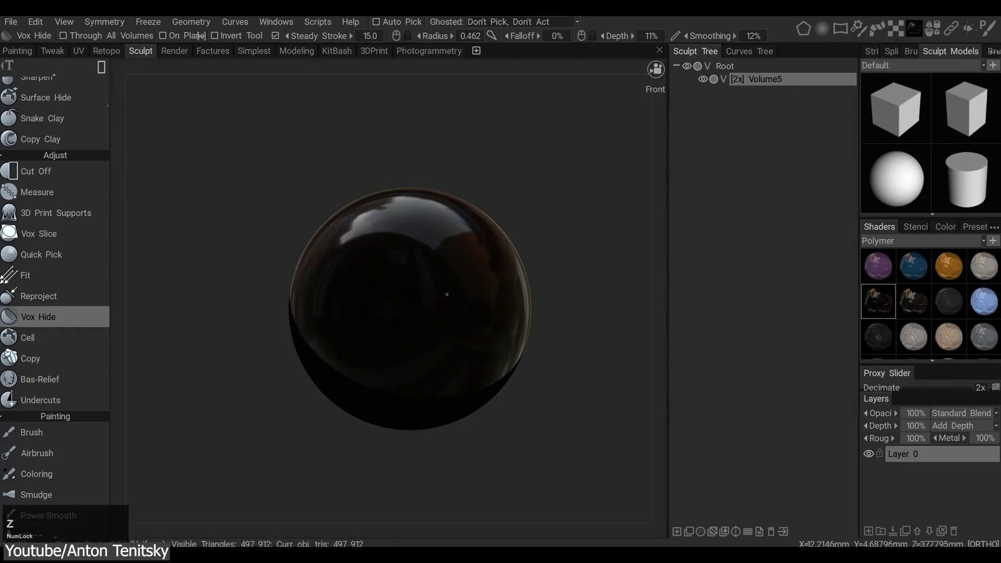
Step: Hide part of the sphere's volume with a Vox Hide stroke before the release notes appear
left_click_drag(403, 249, 448, 370)
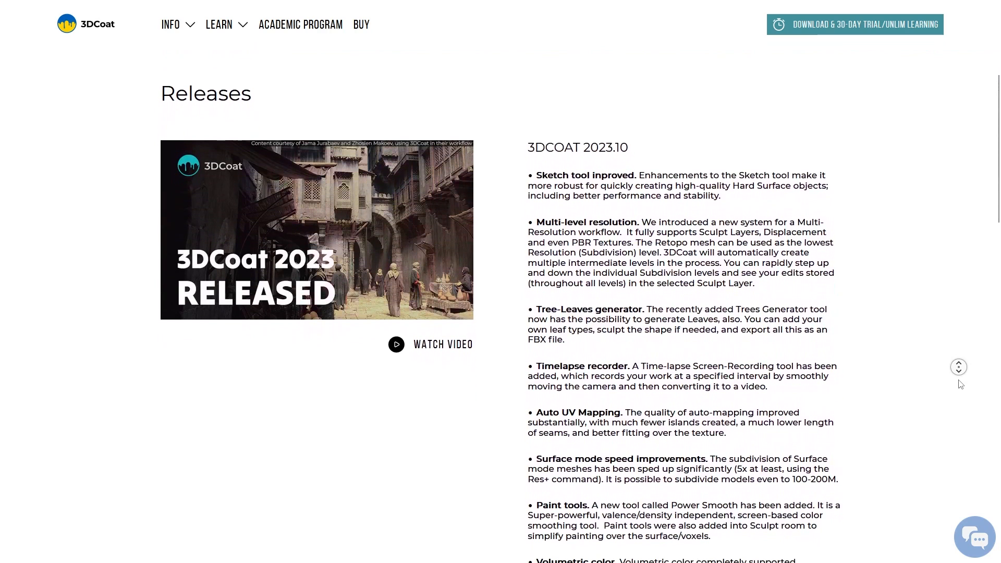
Step: Scroll through the 2023.10 release notes, then start Smart Retopo on the horse's neck
scroll("down", 3)
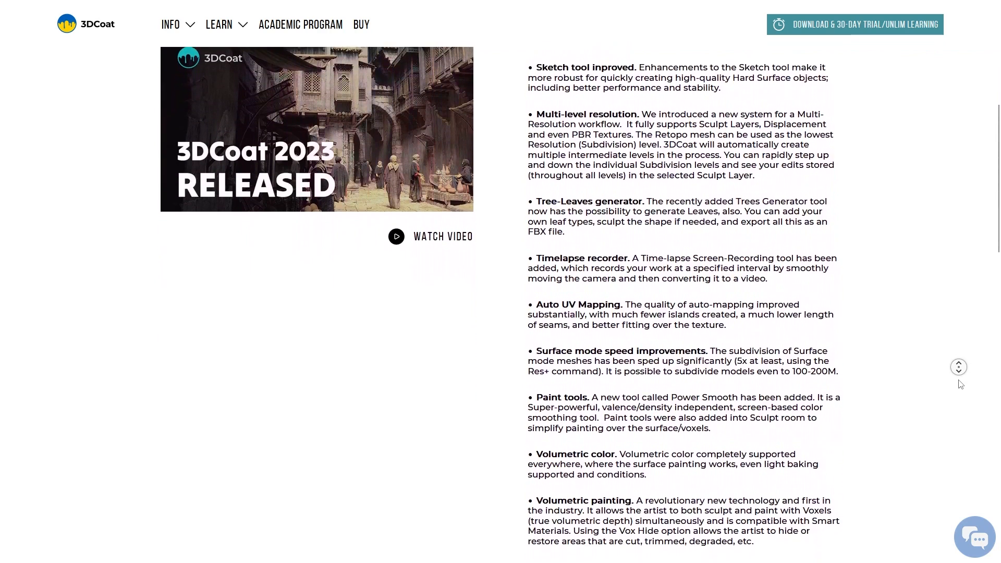
scroll("down", 3)
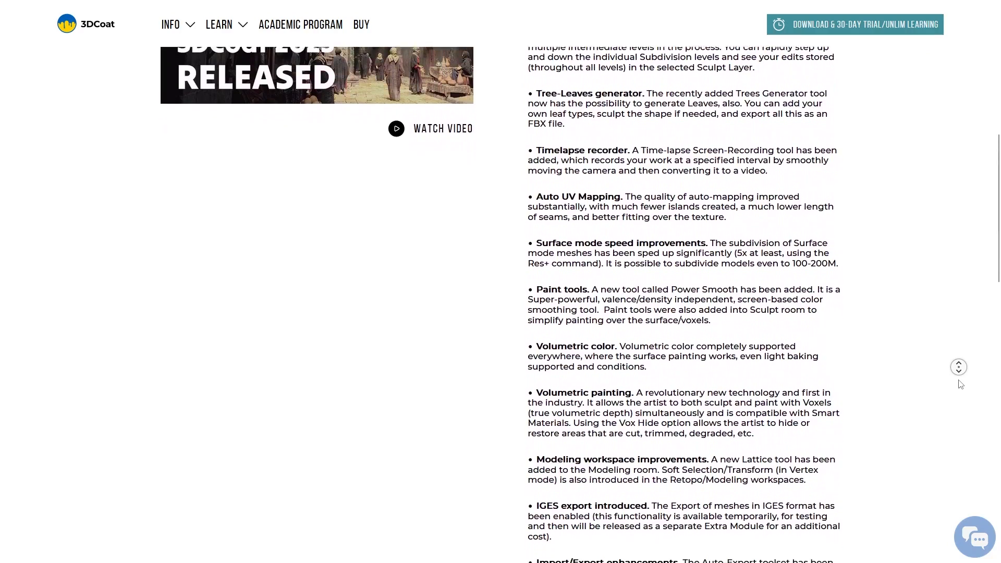
left_click(396, 128)
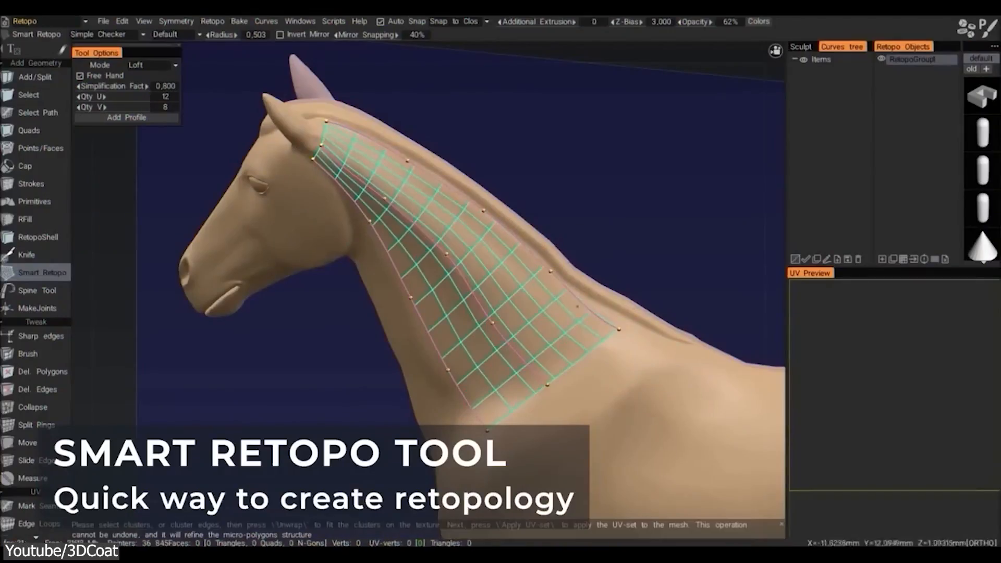